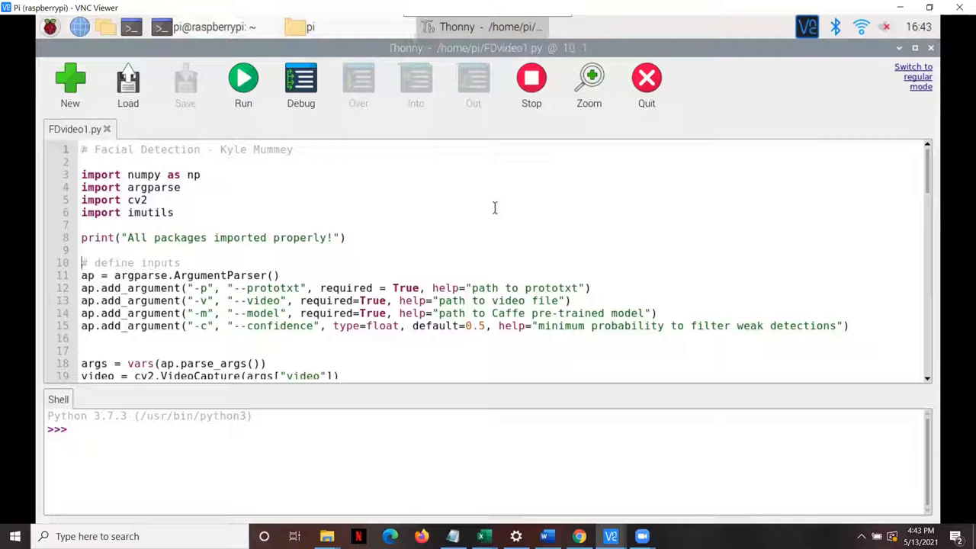
Step: Reach the model-loading line net = cv2.dnn.readNetFromCaffe(args["prototxt"], args["model"])
scroll(down, 3)
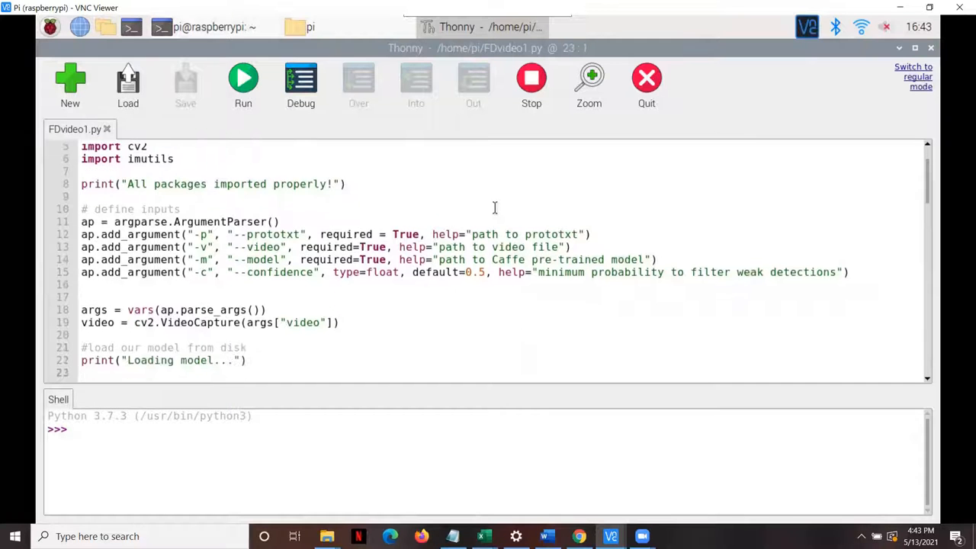
text(net = cv2.dnn.readNetFromCaffe(args["prototxt"], args["model"]))
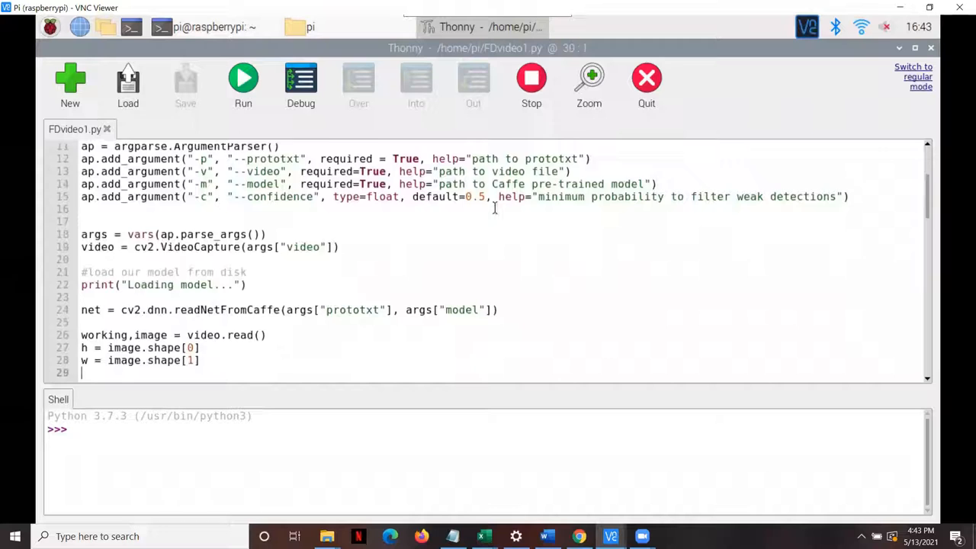
Step: Scroll through the VideoWriter setup down to the blobFromImage and detection loop lines
scroll(down, 3)
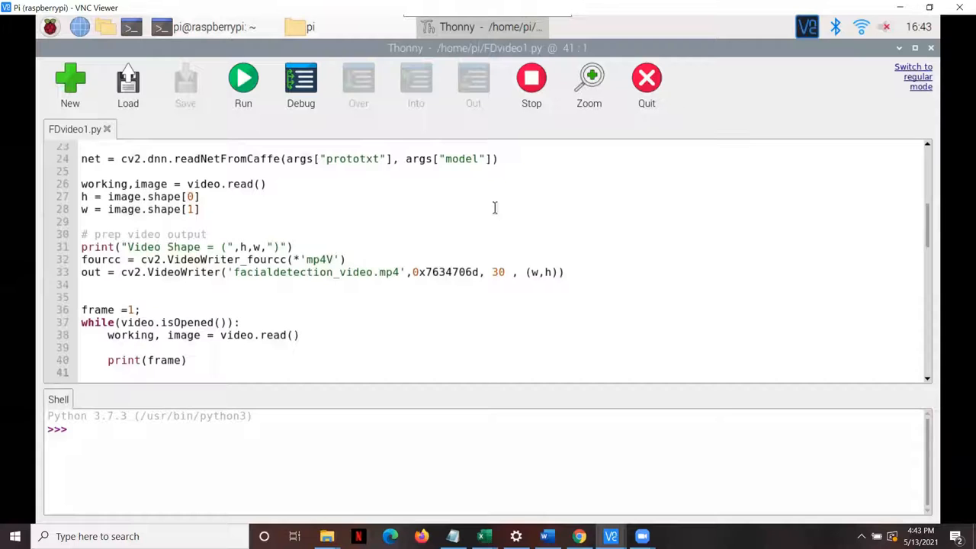
scroll(down, 3)
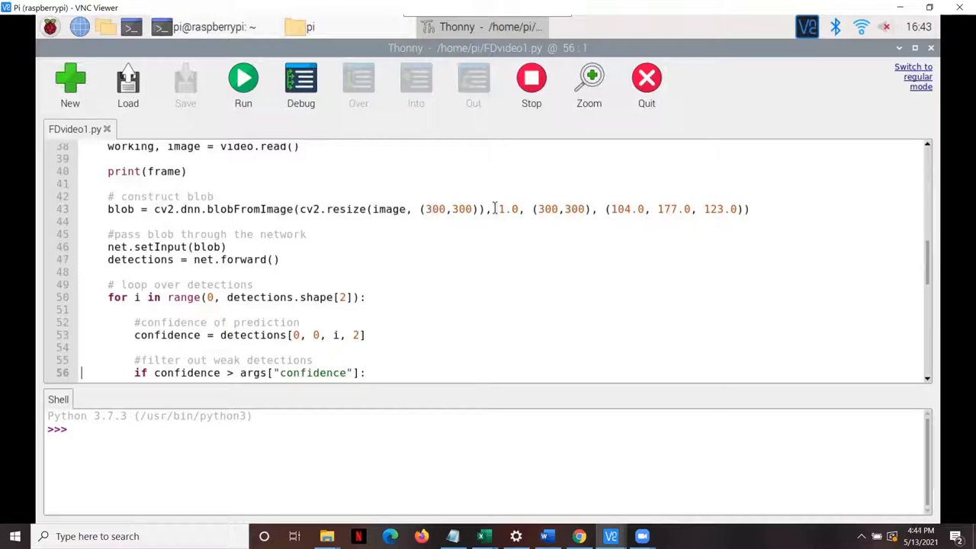
Step: Review the confidence label text = "{:.2f}%".format(confidence*100) and the label y-offset line
scroll(down, 3)
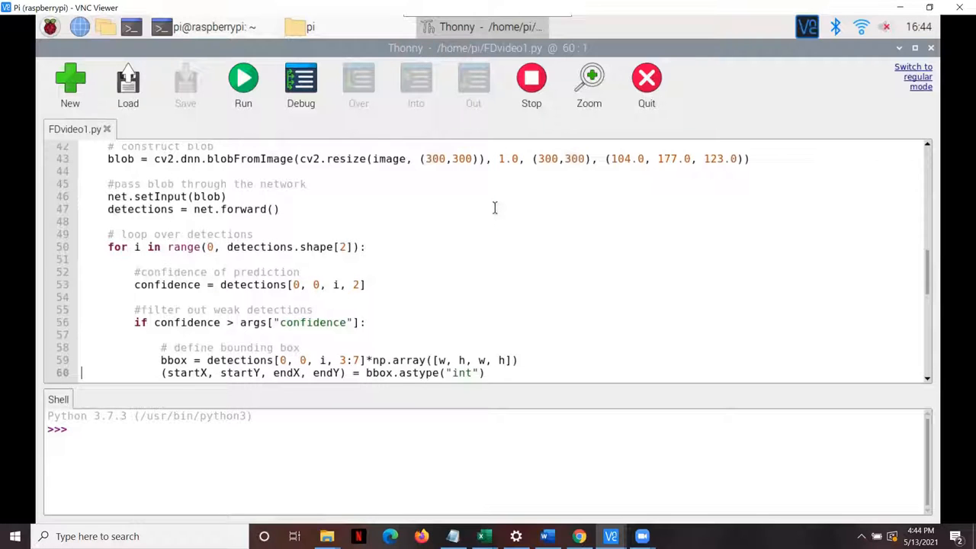
scroll(down, 3)
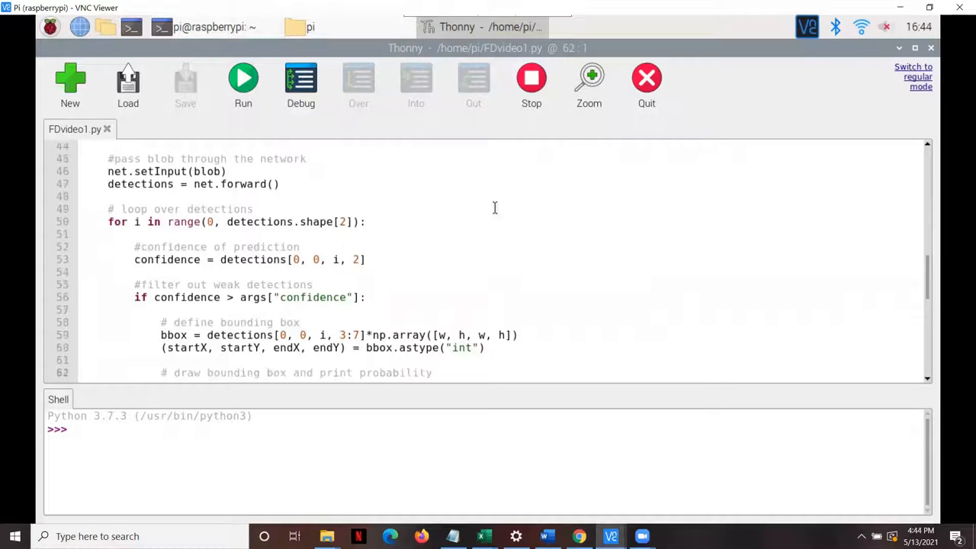
text(text = "{:.2f}%".format(confidence*100))
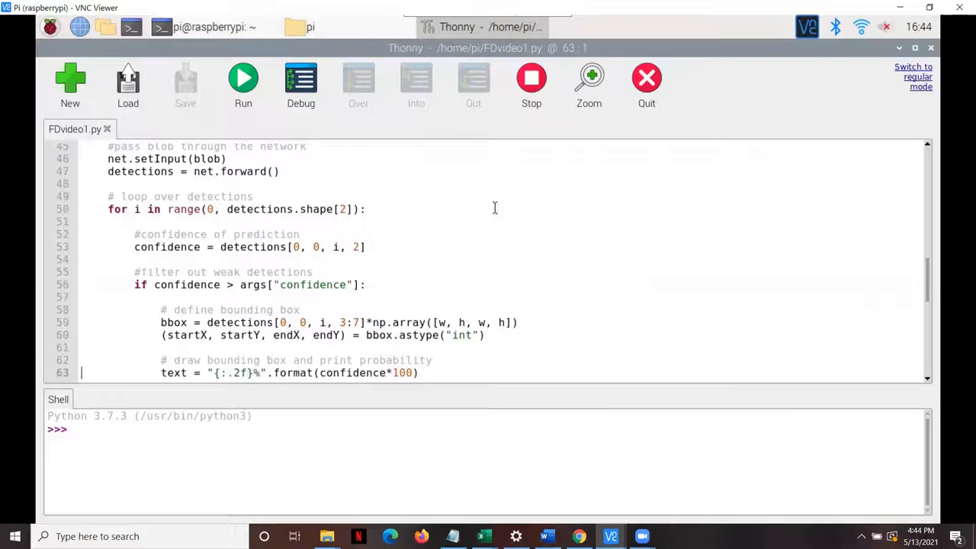
text(y = startY - 10 if startY -10 > 10 else startY + 10)
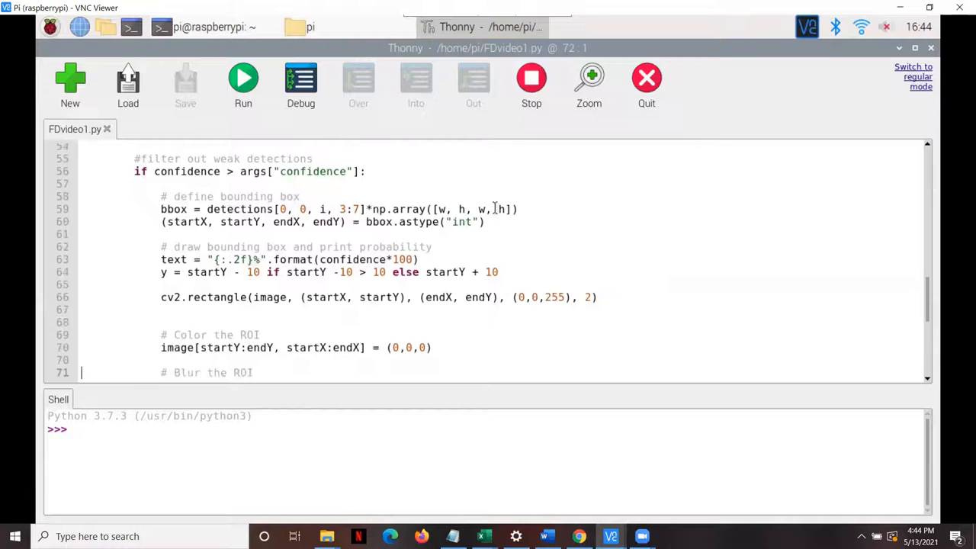
Step: Place the cursor at the face-region blackout line and move on to the imshow, out.write and waitKey code
scroll(down, 3)
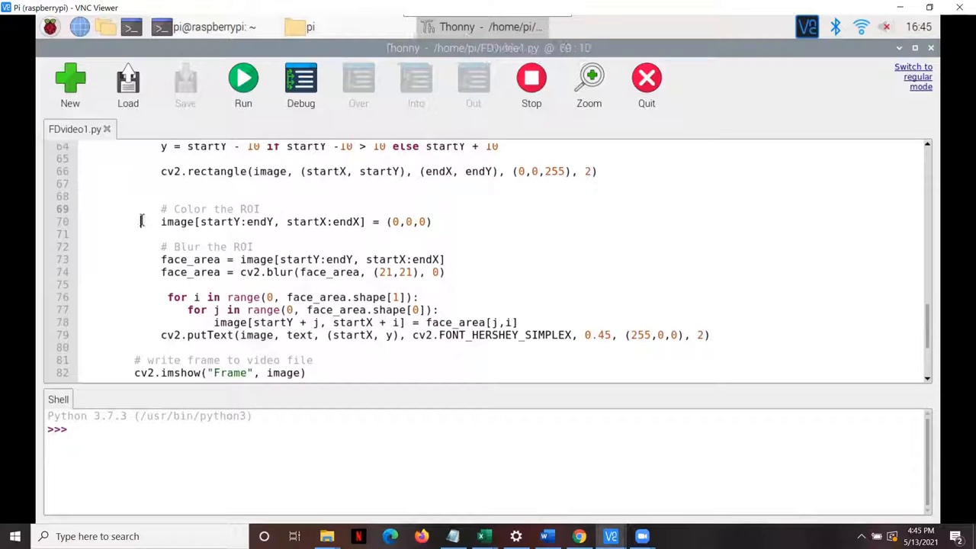
click(140, 271)
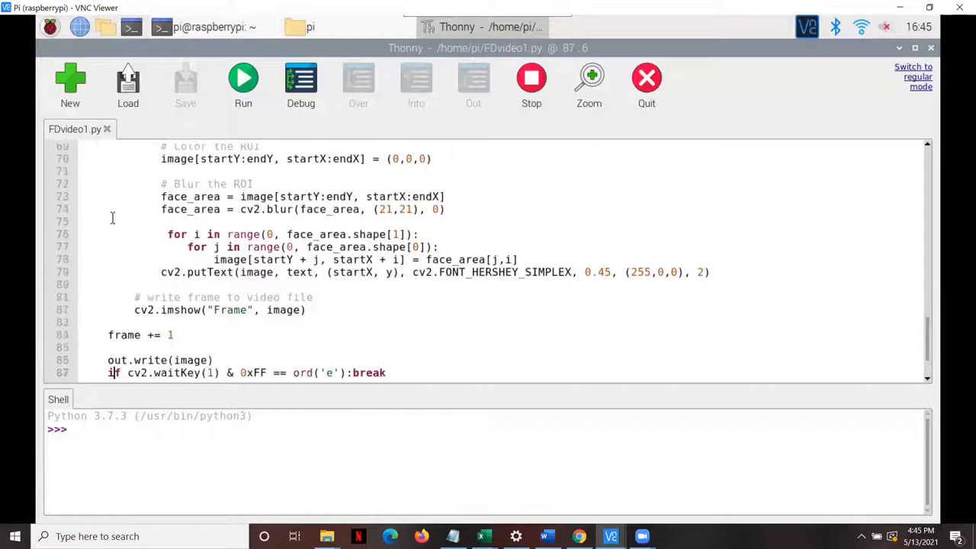
key(Return)
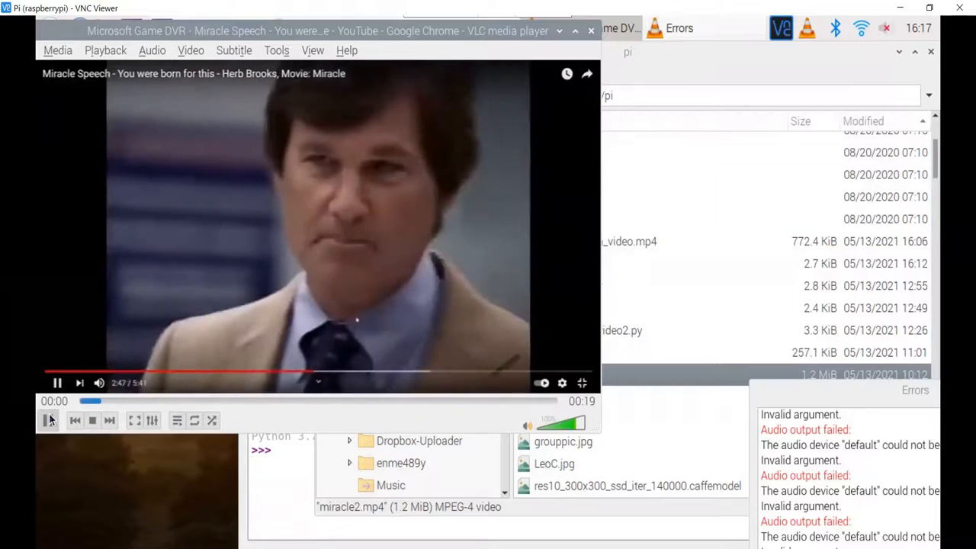
Step: Stop the Miracle clip in VLC and start it playing again from the beginning
click(49, 421)
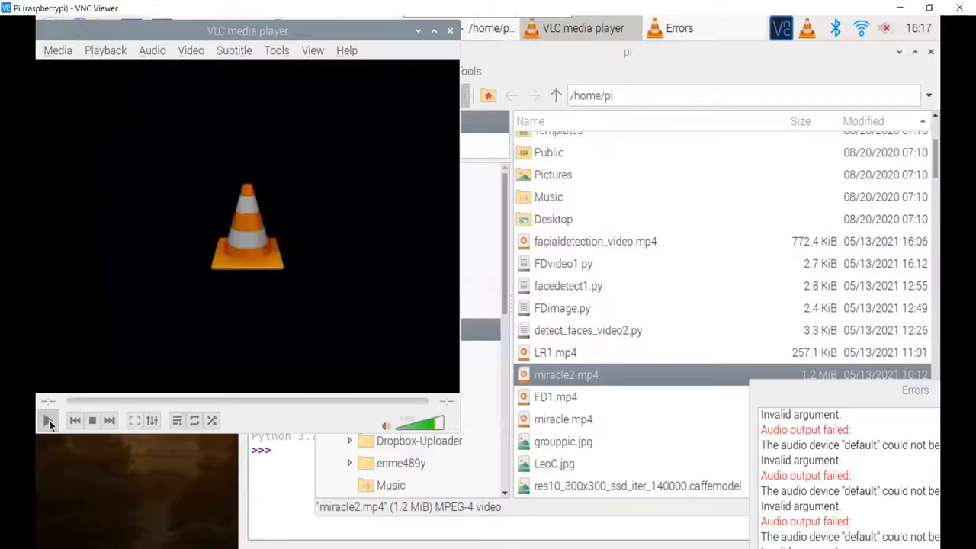
click(48, 421)
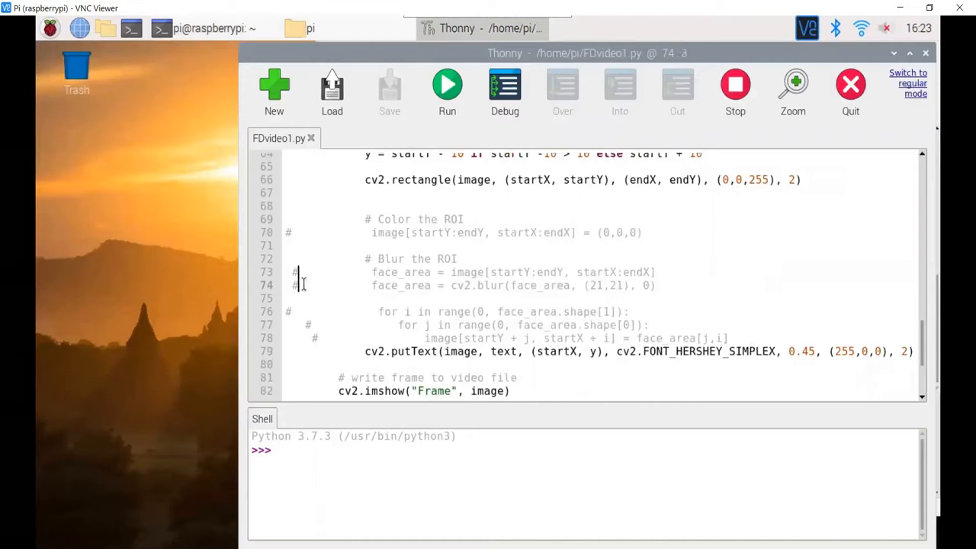
Step: Uncomment the blackout line image[startY:endY, startX:endX] = (0,0,0)
click(291, 232)
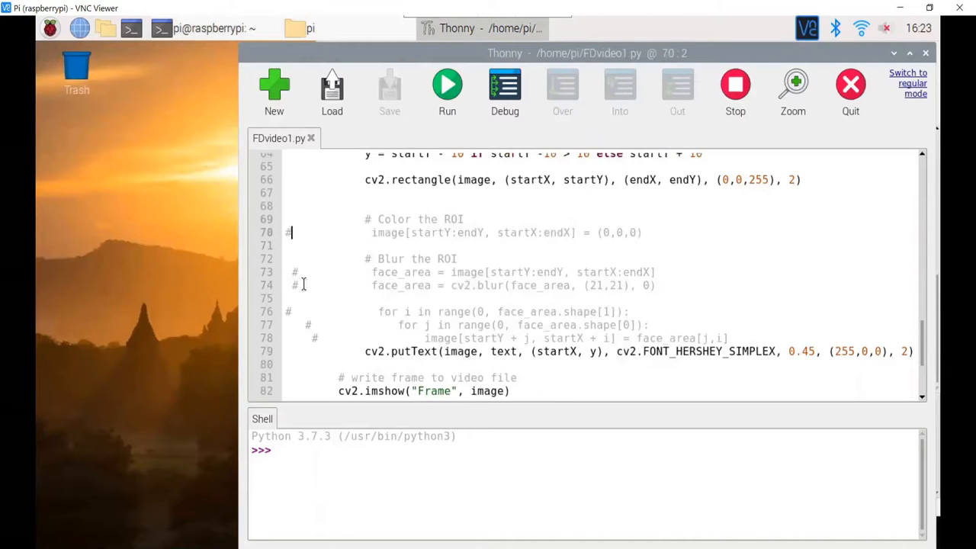
key(BackSpace)
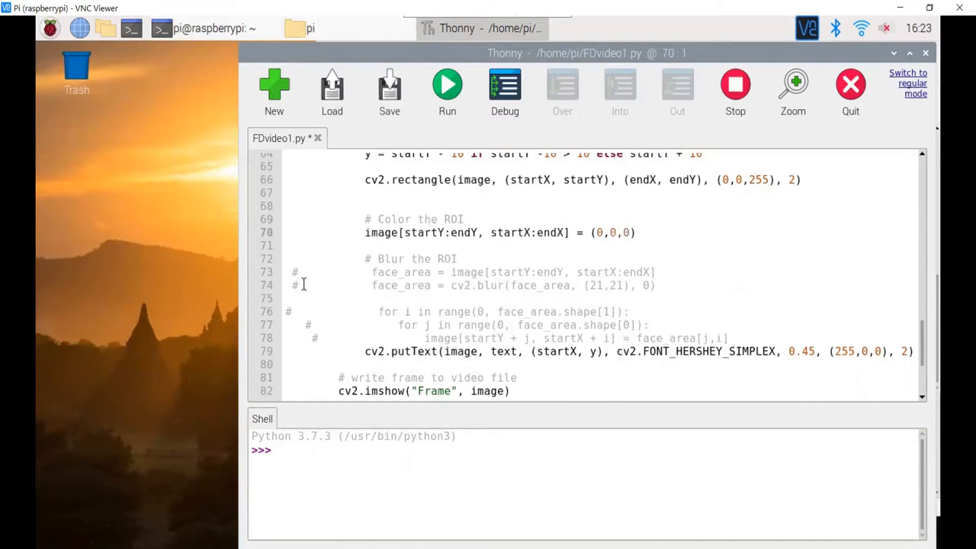